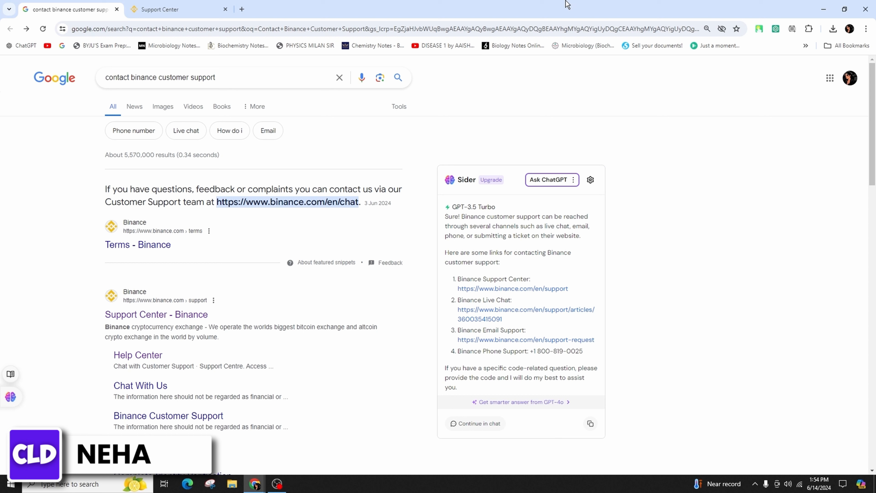
pyautogui.moveTo(365, 13)
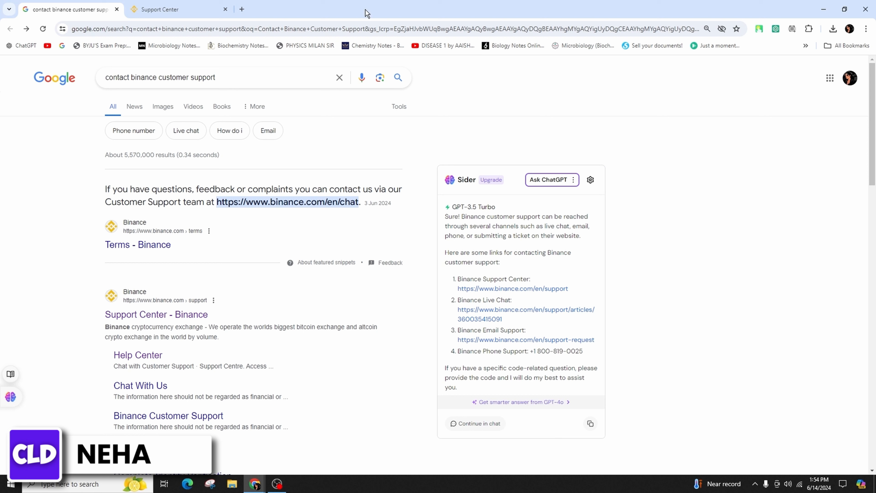
# Step: Bring up the Binance Help Center from the 'Support Center - Binance' search result
pyautogui.click(209, 77)
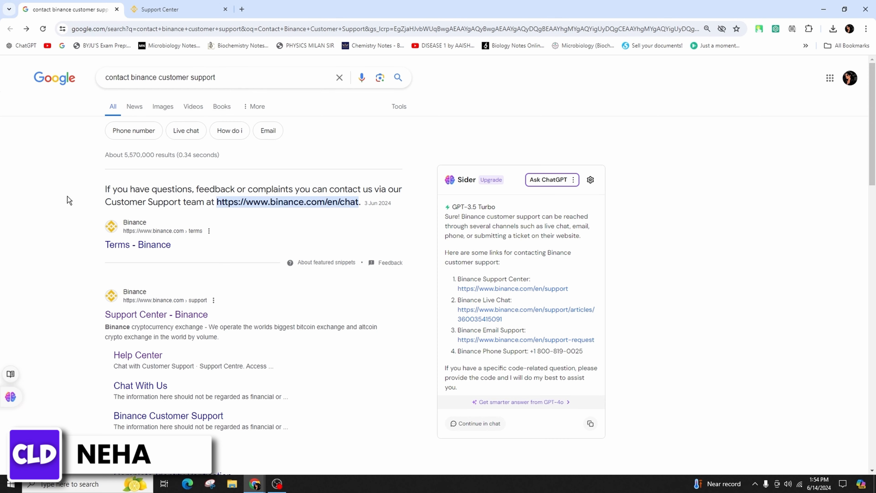
pyautogui.scroll(-3)
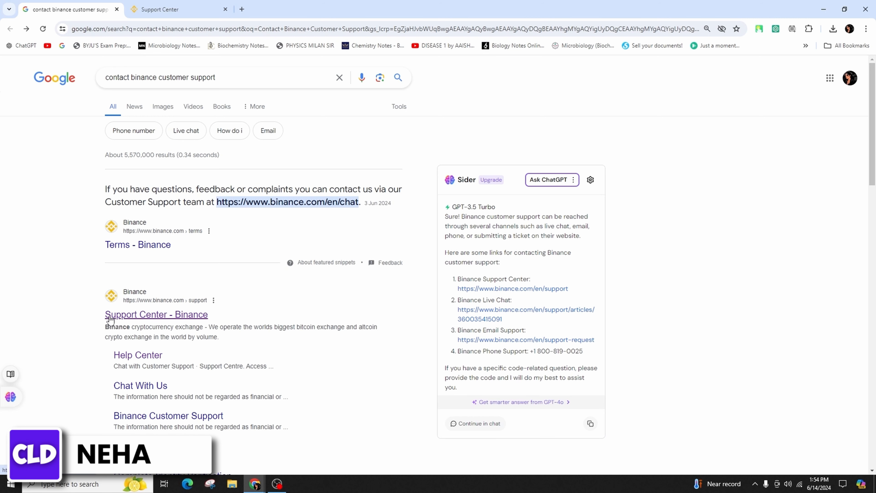
pyautogui.moveTo(167, 318)
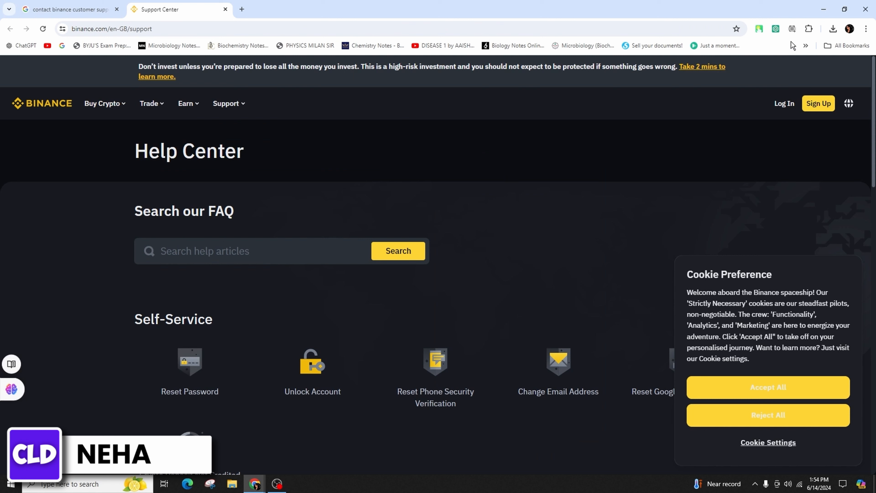
pyautogui.moveTo(634, 240)
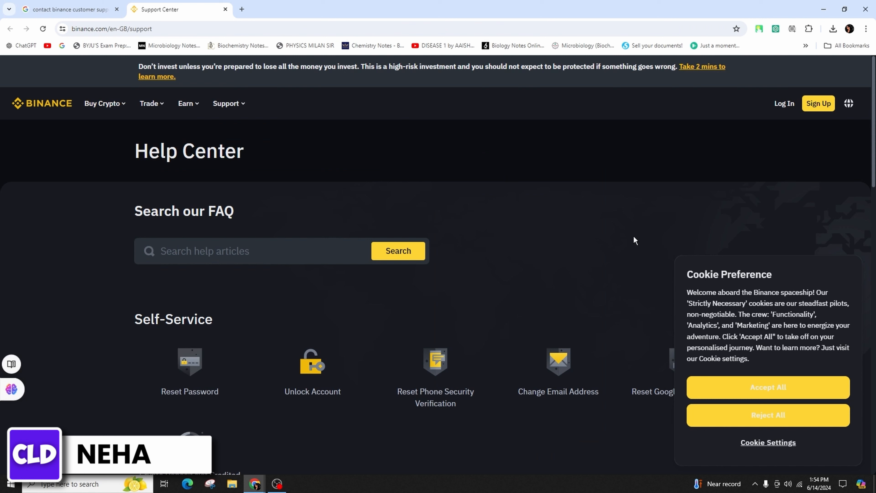
pyautogui.scroll(-3)
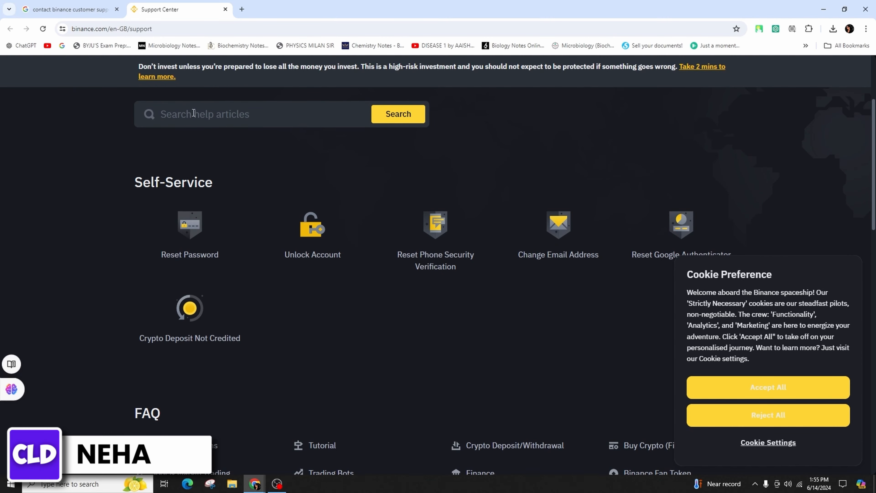
pyautogui.click(224, 114)
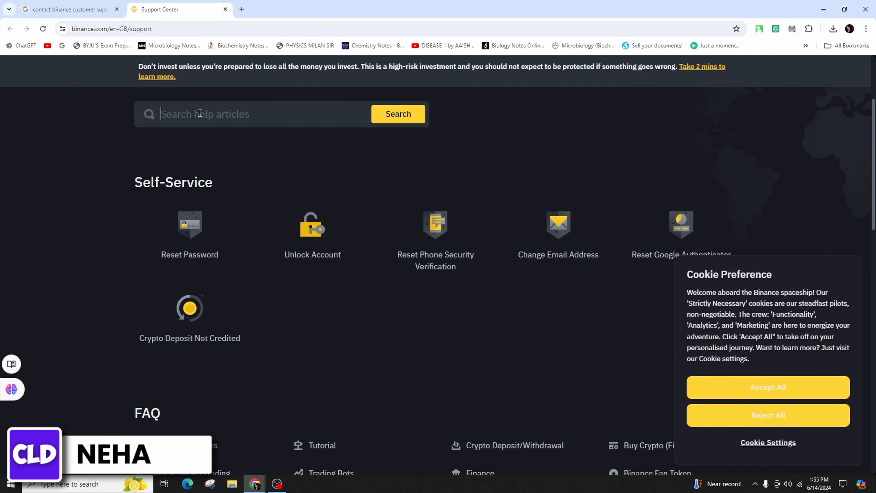
pyautogui.scroll(-3)
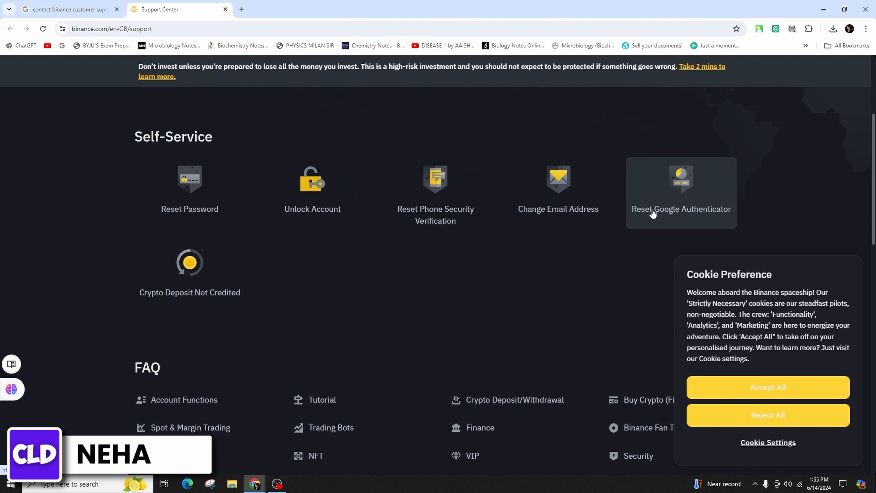
pyautogui.moveTo(163, 306)
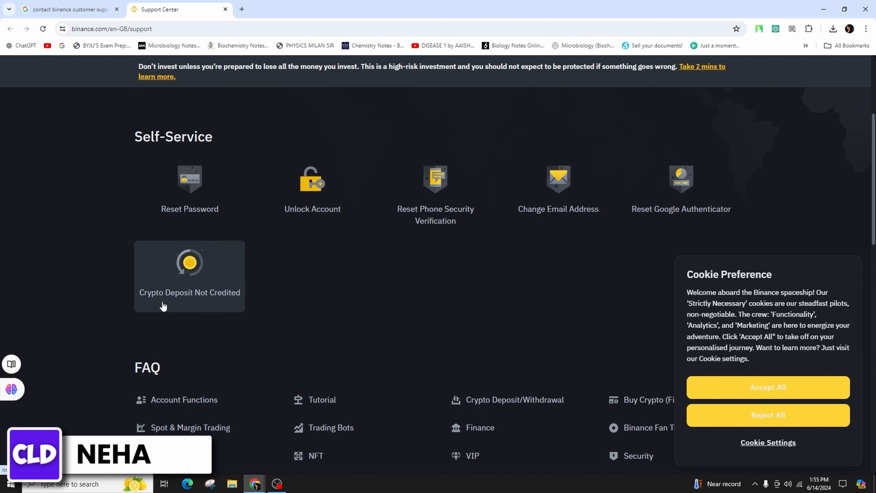
pyautogui.scroll(-3)
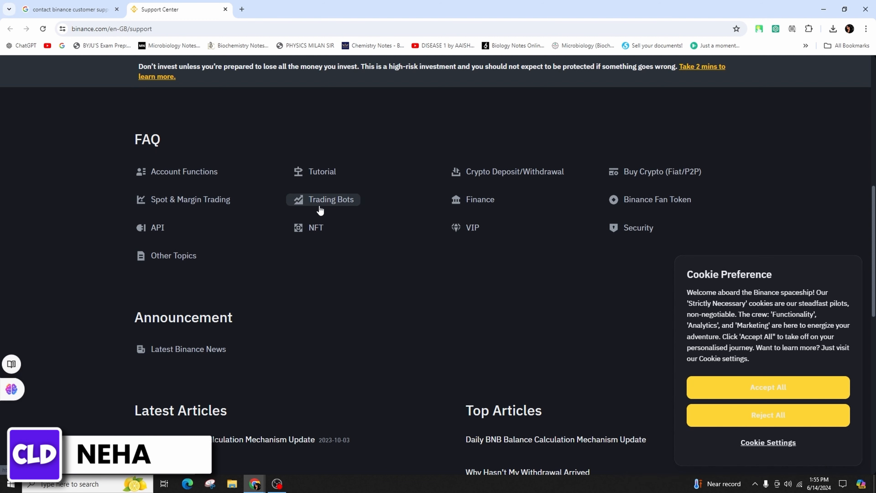
# Step: Reach the footer's 24/7 Chat Support page, then return to the Help Center tab
pyautogui.scroll(-3)
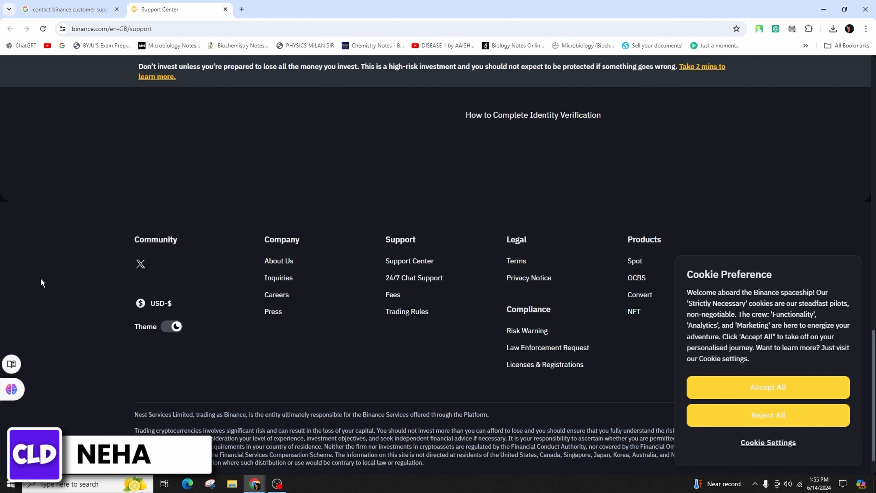
pyautogui.moveTo(414, 278)
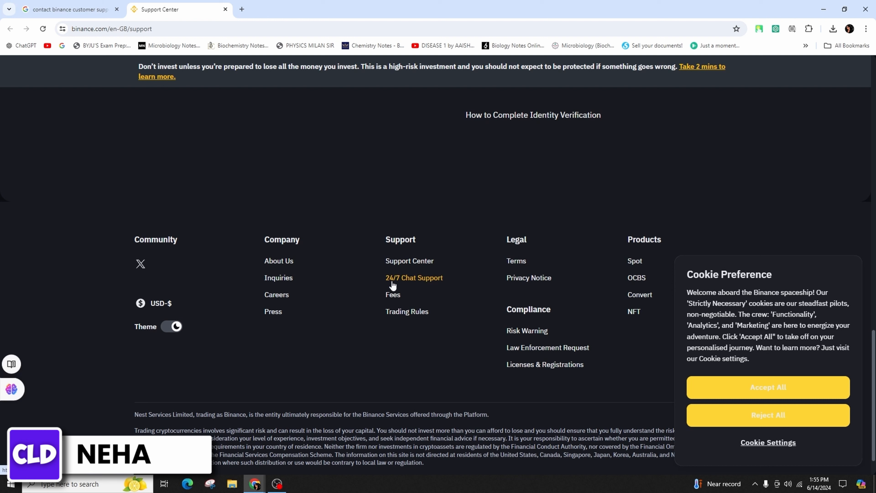
pyautogui.moveTo(398, 238)
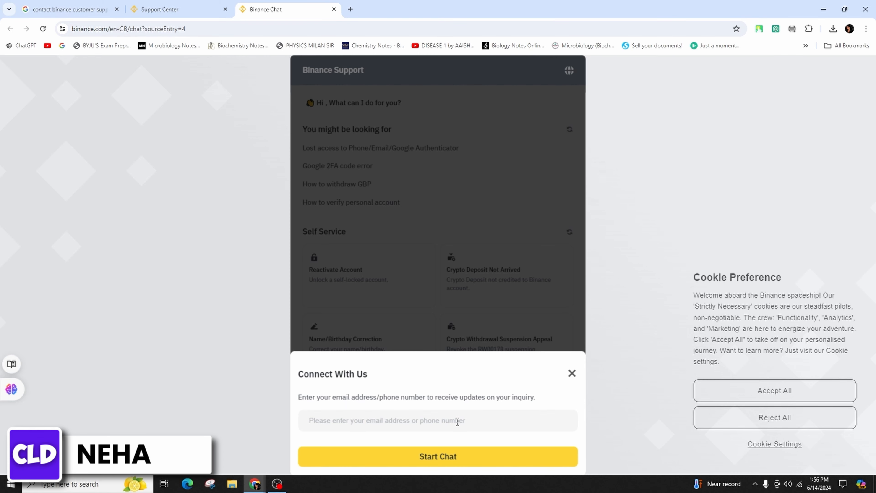
pyautogui.click(437, 456)
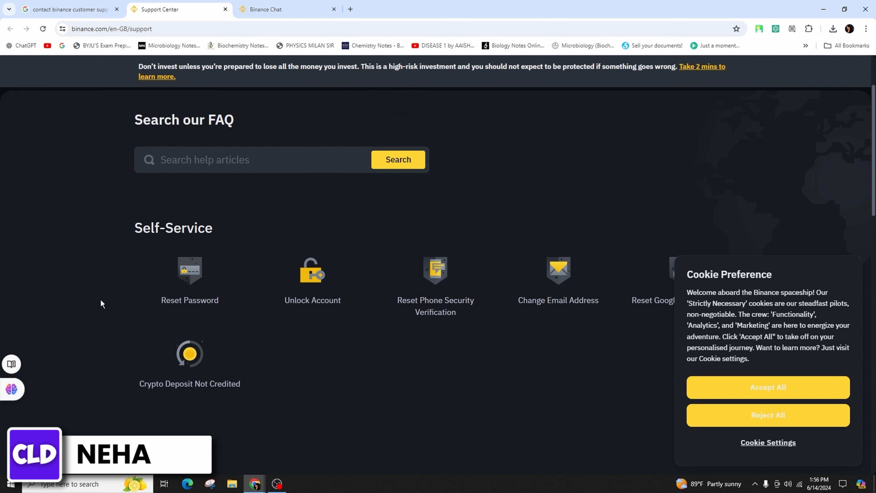
pyautogui.moveTo(312, 280)
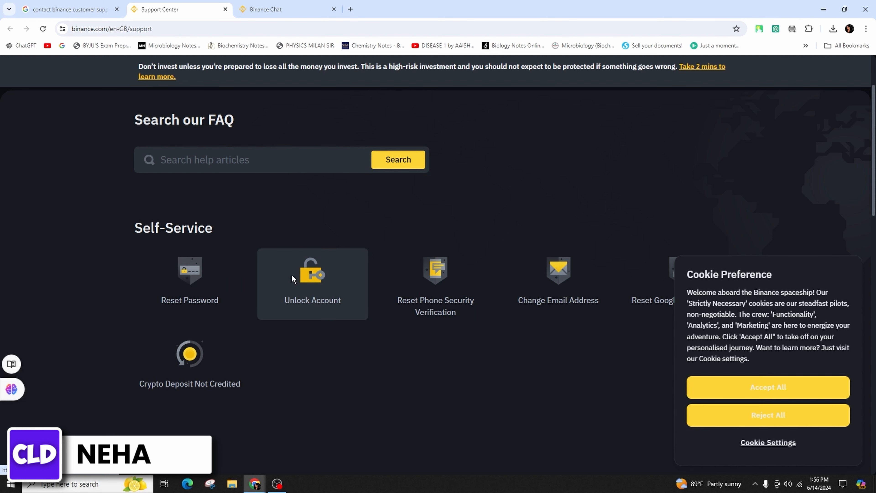
# Step: Choose 'Unlock Account' under Self-Service to reach the Reactivate Account page
pyautogui.click(312, 274)
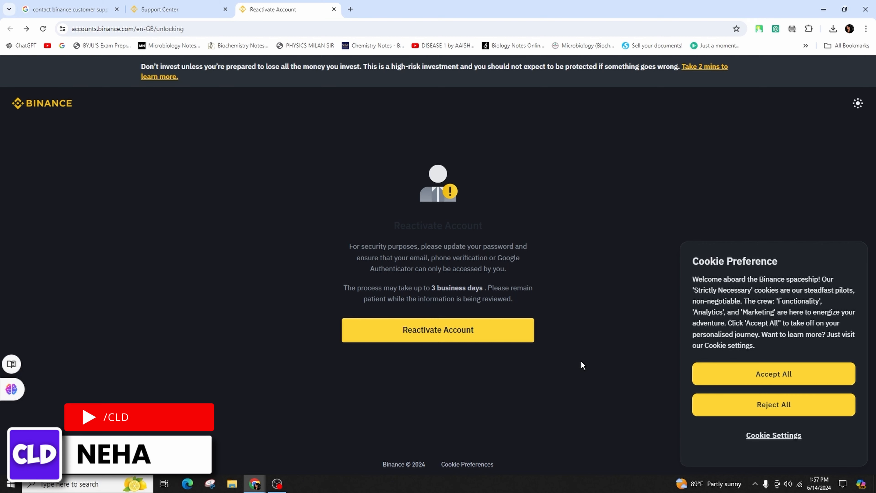
# Step: Switch to the Support Center tab, then back to the Google search results tab
pyautogui.click(173, 9)
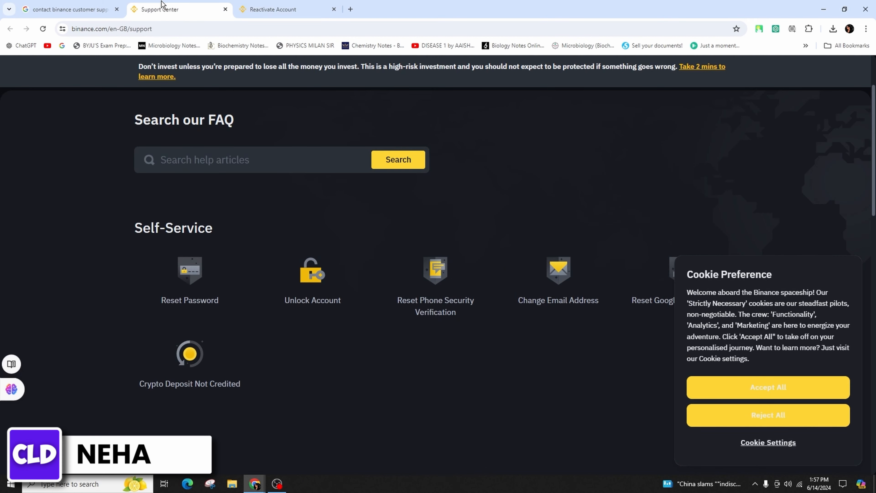
pyautogui.click(67, 9)
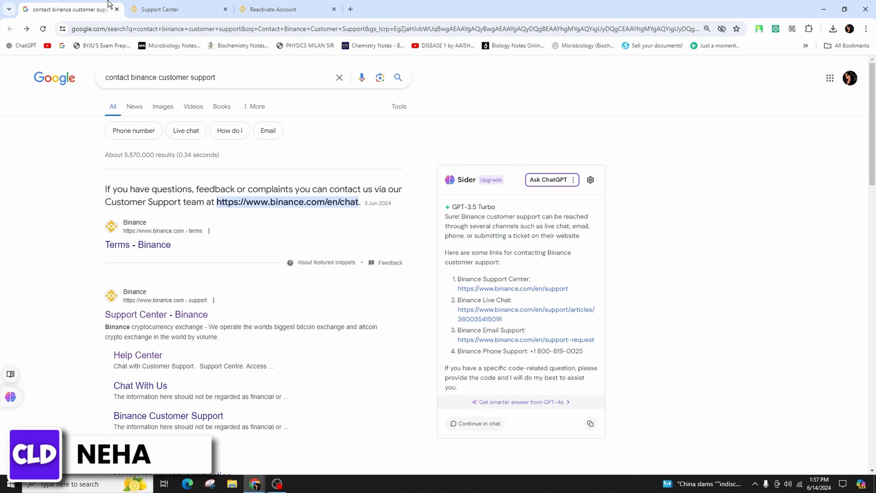